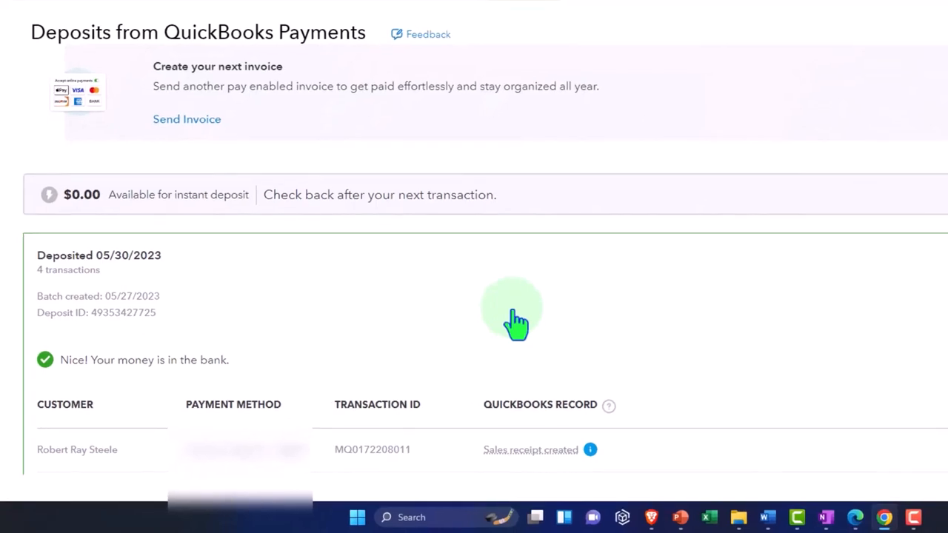
{"action": "mouse_move", "coordinate": [483, 352]}
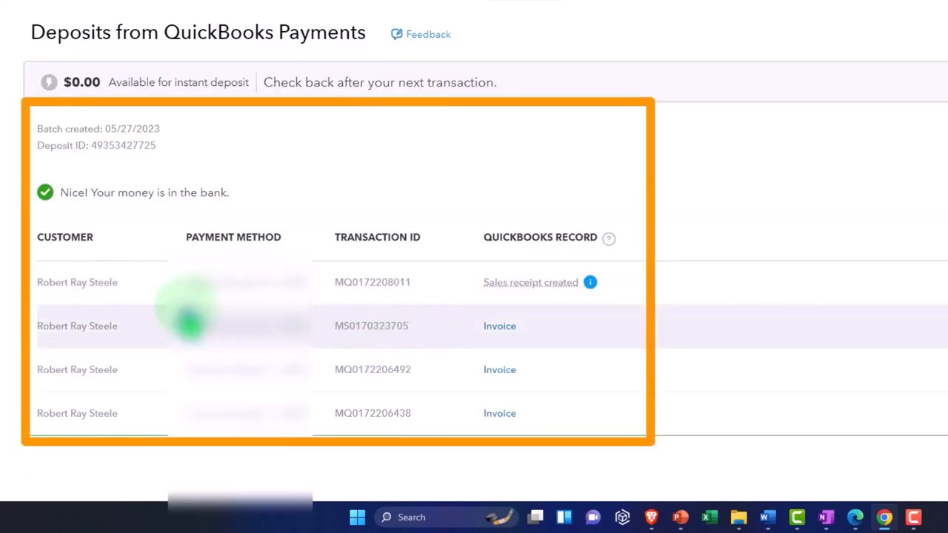
{"action": "scroll", "scroll_direction": "right", "scroll_amount": 3}
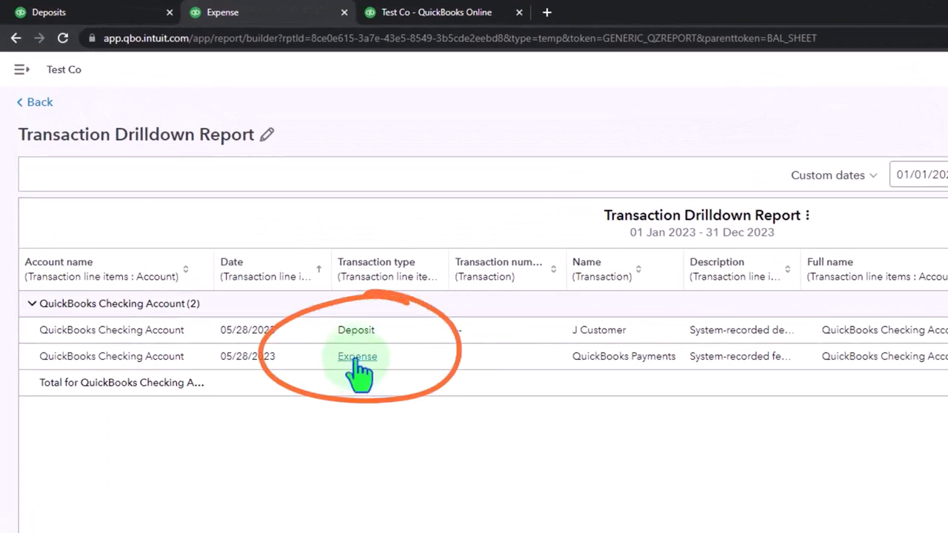
Call up the Deposit transaction listed in the QuickBooks Checking Account drilldown report.
{"action": "left_click", "coordinate": [357, 355]}
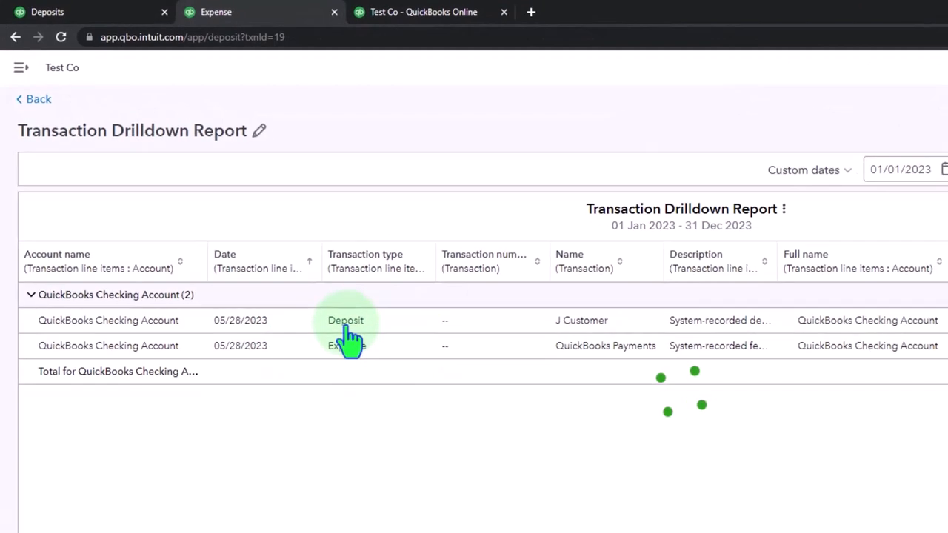
Show the J Customer deposit with three QuickBooks Payments payments and one sales receipt checked.
{"action": "left_click", "coordinate": [345, 319]}
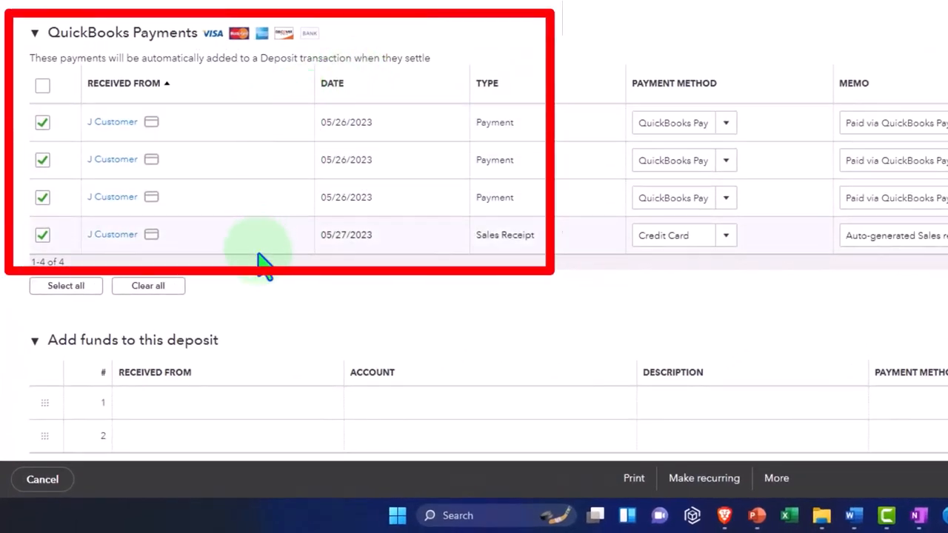
{"action": "mouse_move", "coordinate": [506, 279]}
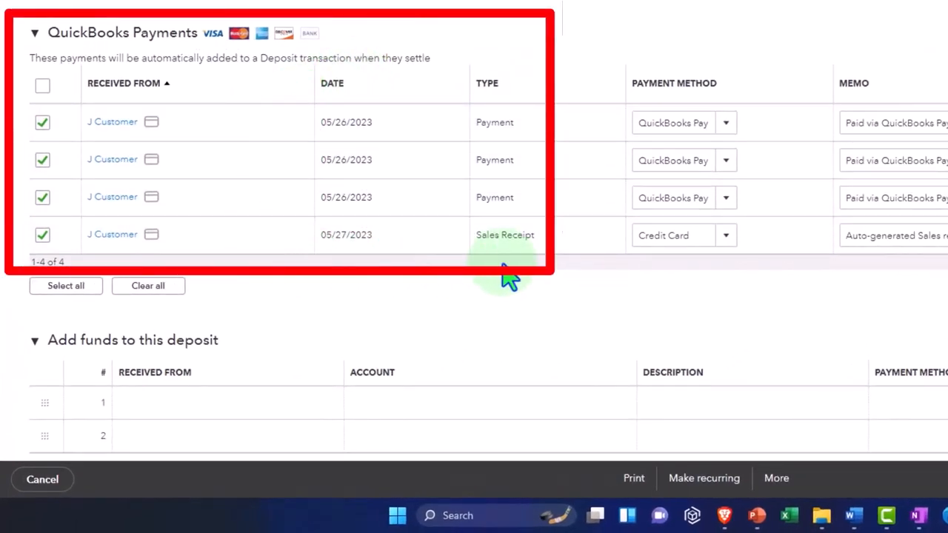